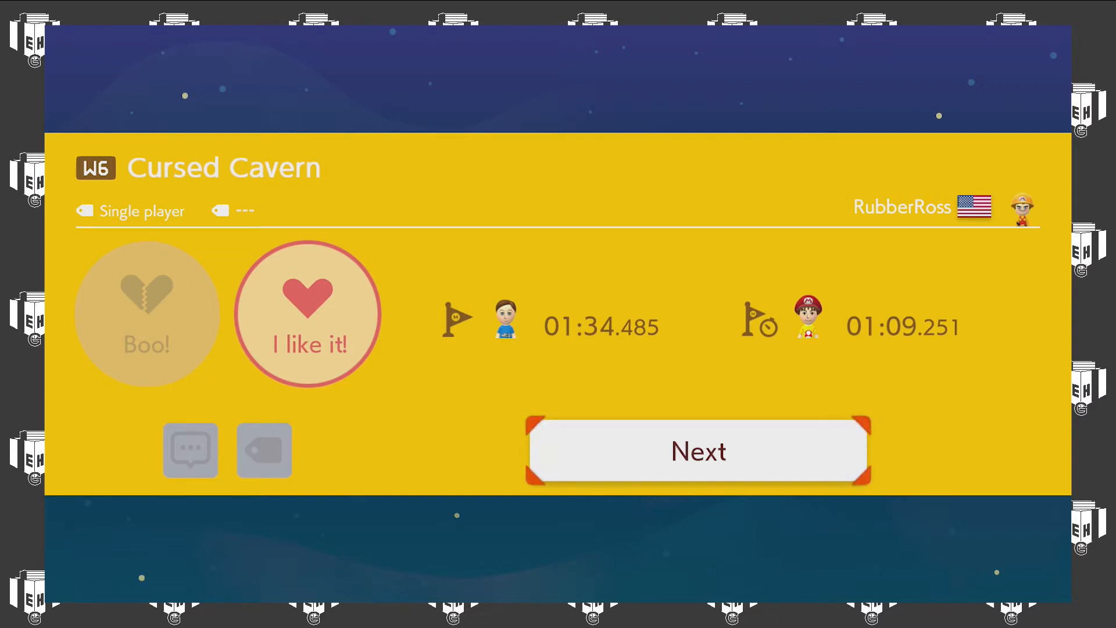
{"action": "left_click", "coordinate": [699, 450]}
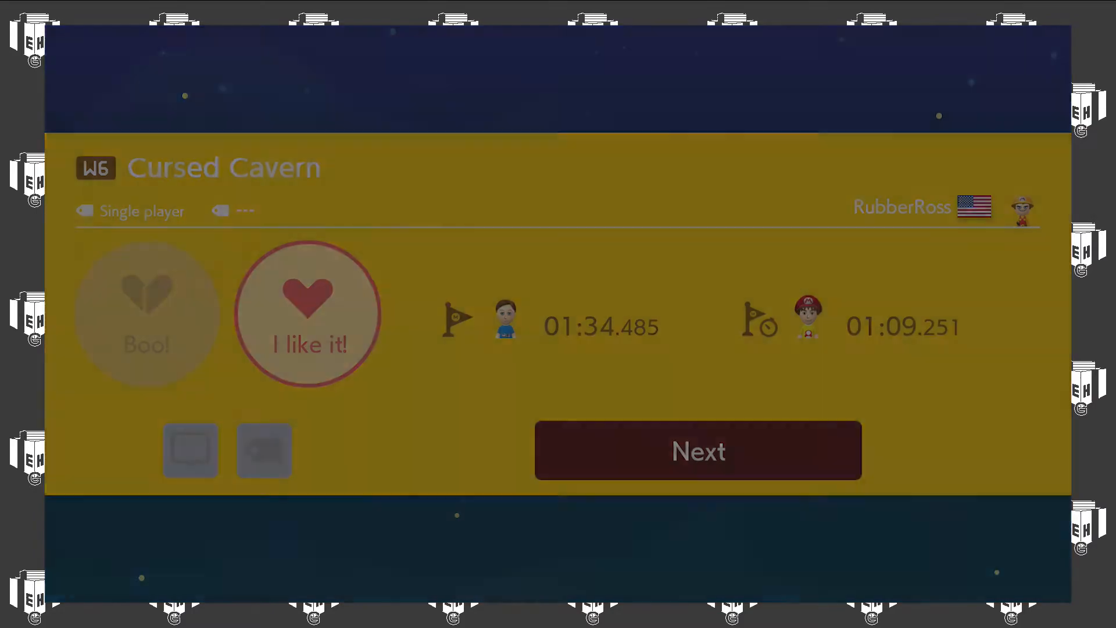
{"action": "left_click", "coordinate": [698, 450]}
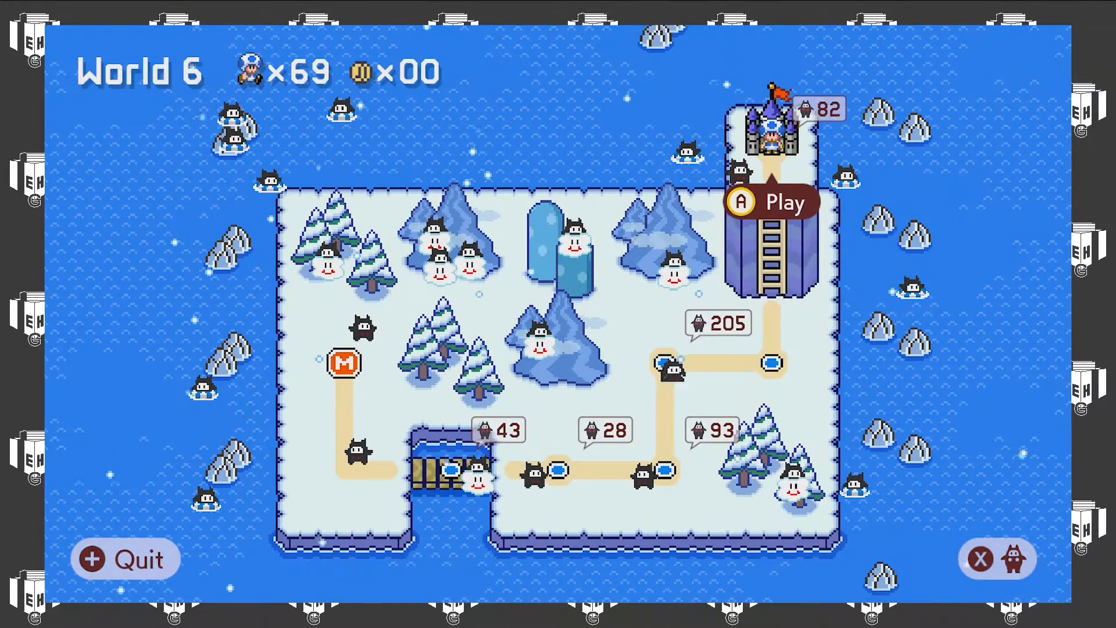
{"action": "left_click", "coordinate": [768, 203]}
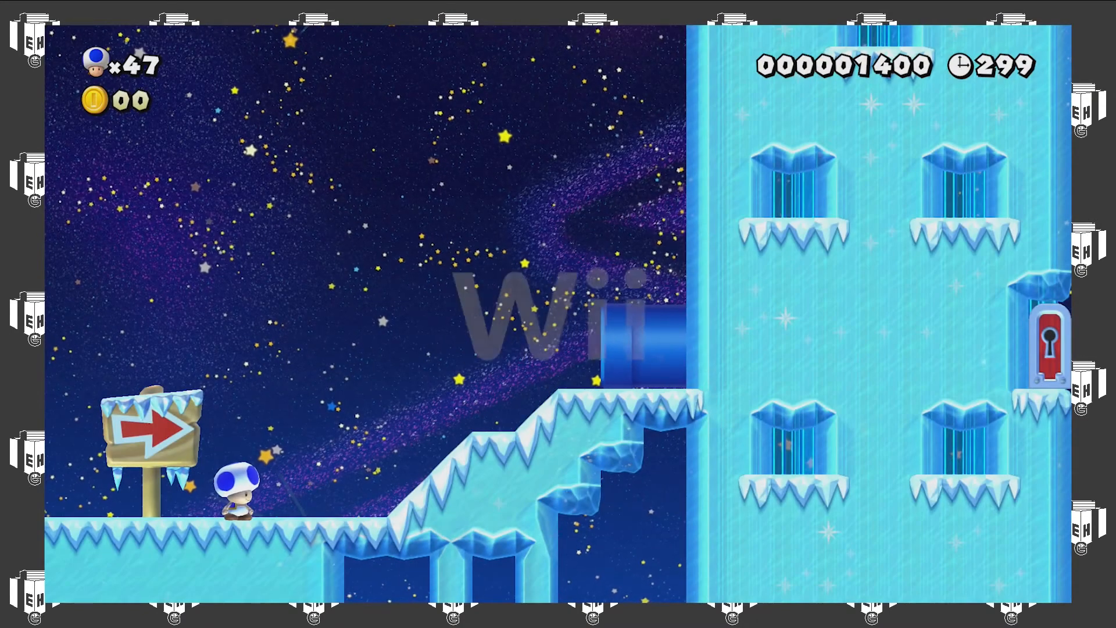
{"action": "key", "text": "Escape"}
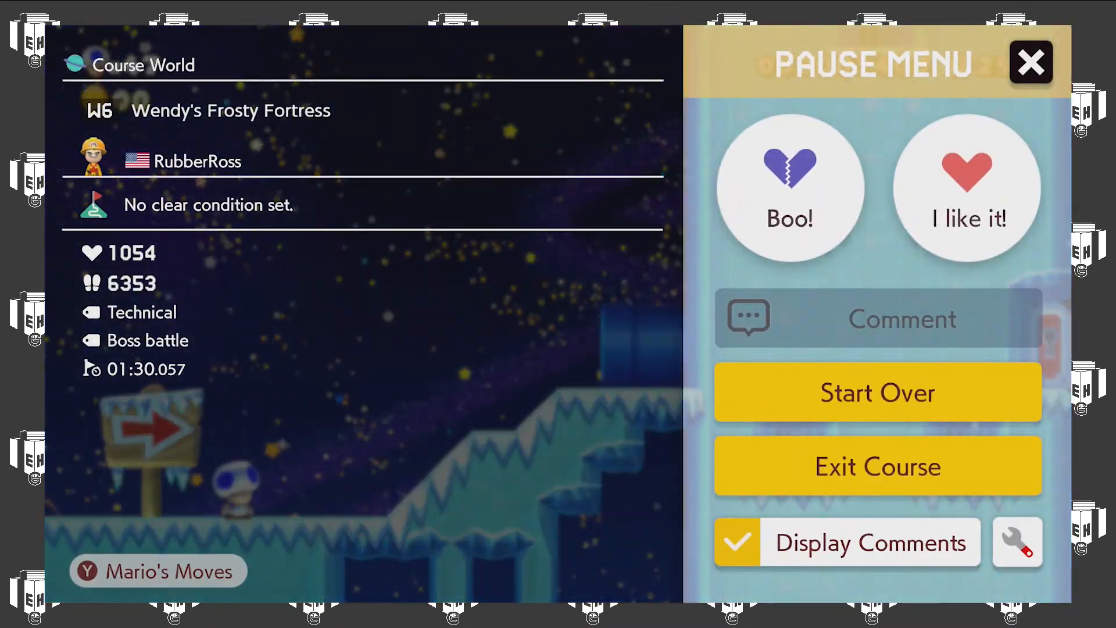